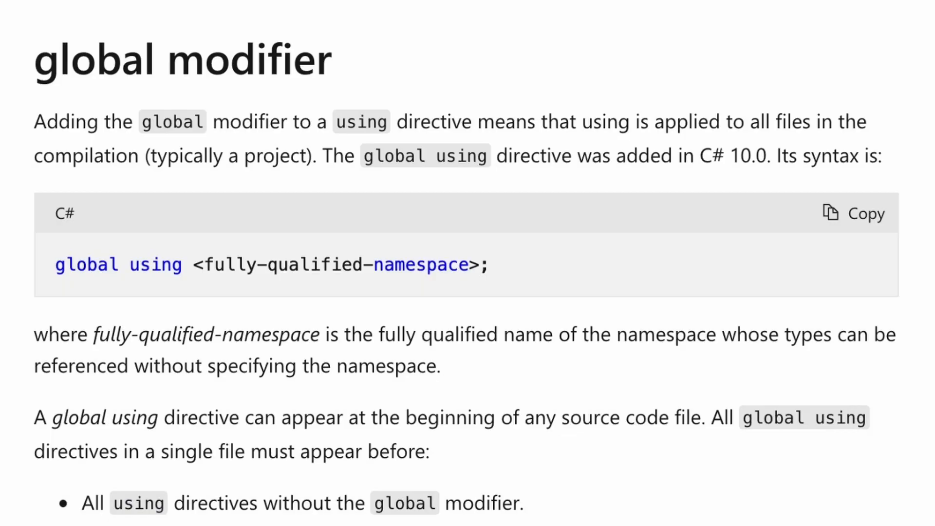
# Reveal obj/Debug/net6.0 in the Explorer and open GlobalUsingDemo.GlobalUsings.g.cs.
pyautogui.scroll(-3)
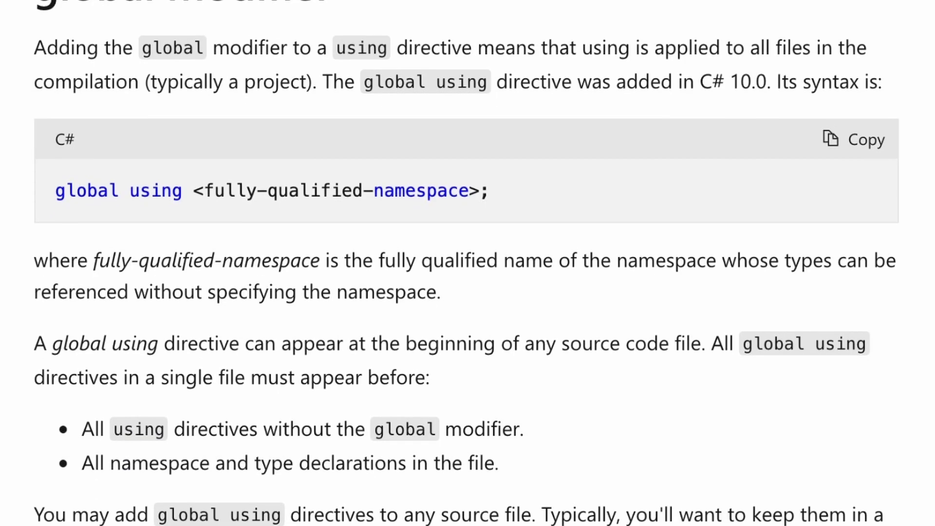
pyautogui.scroll(-3)
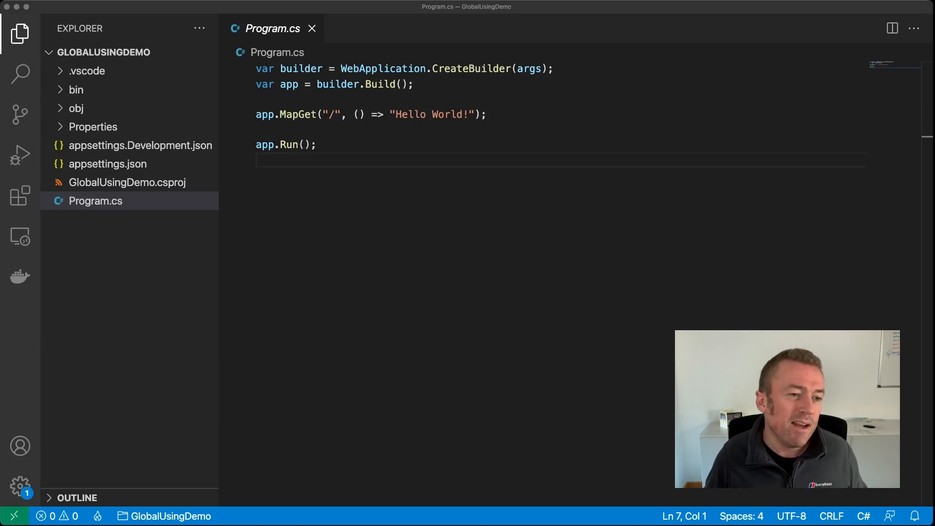
pyautogui.click(76, 109)
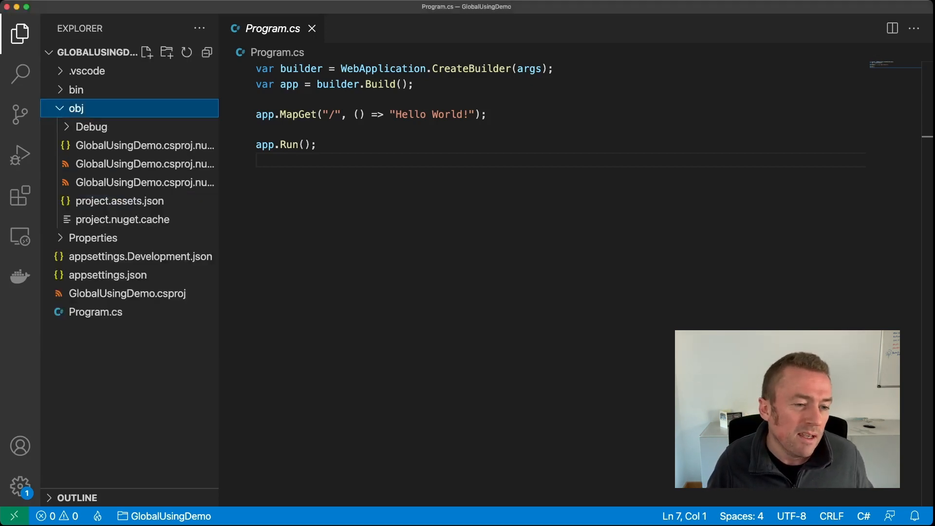
pyautogui.click(91, 126)
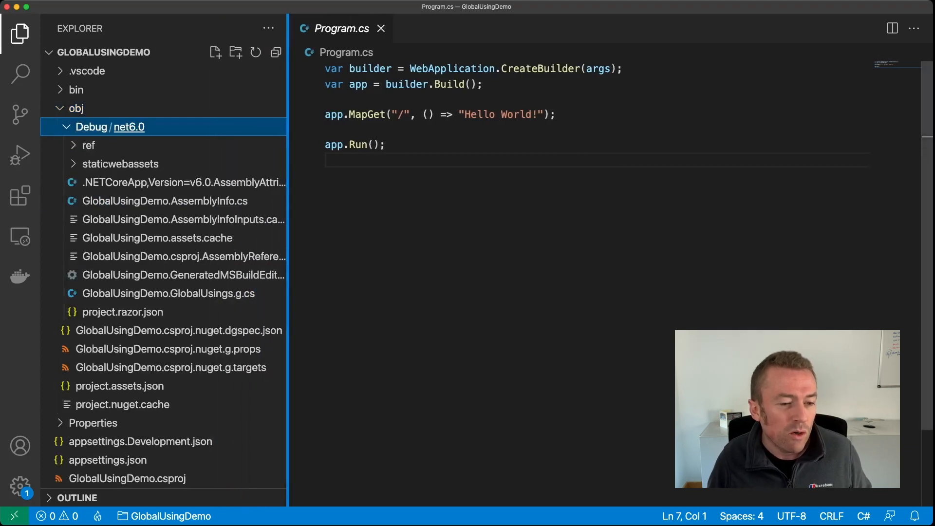
pyautogui.click(168, 293)
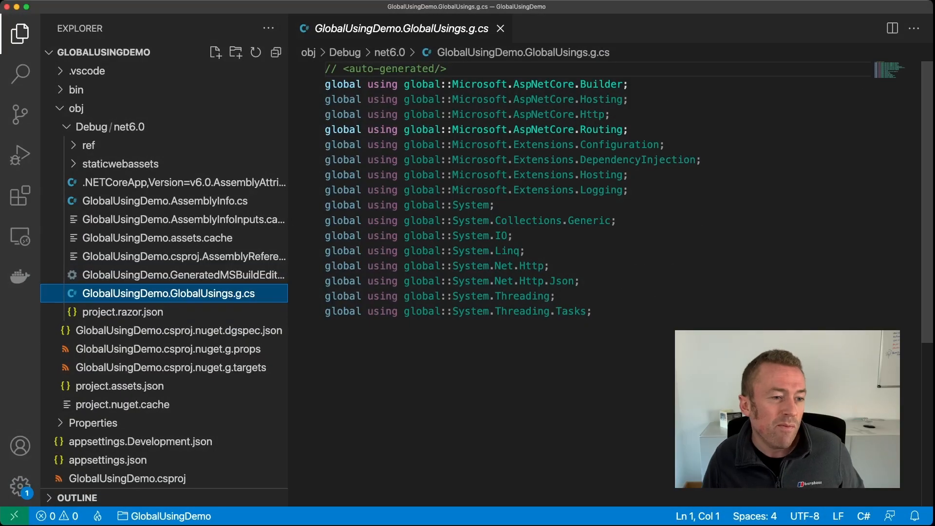
# Open the FirstOrDefaultDemo project's Program.cs with the UserOption class and Main.
pyautogui.click(76, 108)
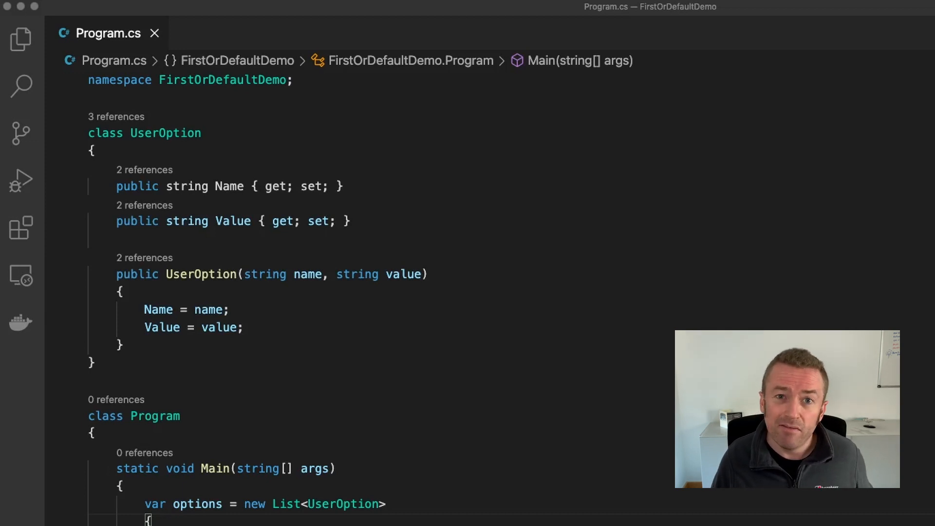
# Scroll down to Main's FirstOrDefault lookup for the THEME option.
pyautogui.scroll(-3)
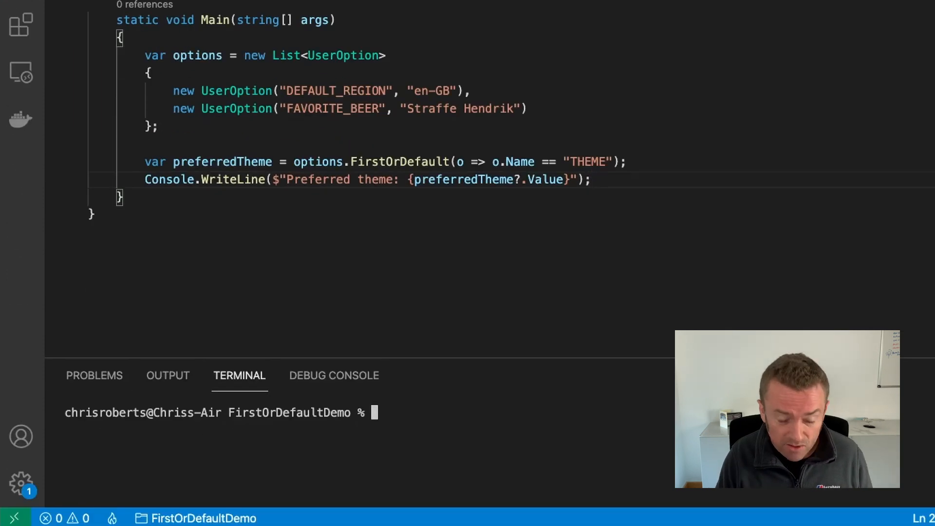
# Give FirstOrDefault a new("THEME", "DarkMode") fallback and run dotnet run to print DarkMode.
pyautogui.write('dotnet run')
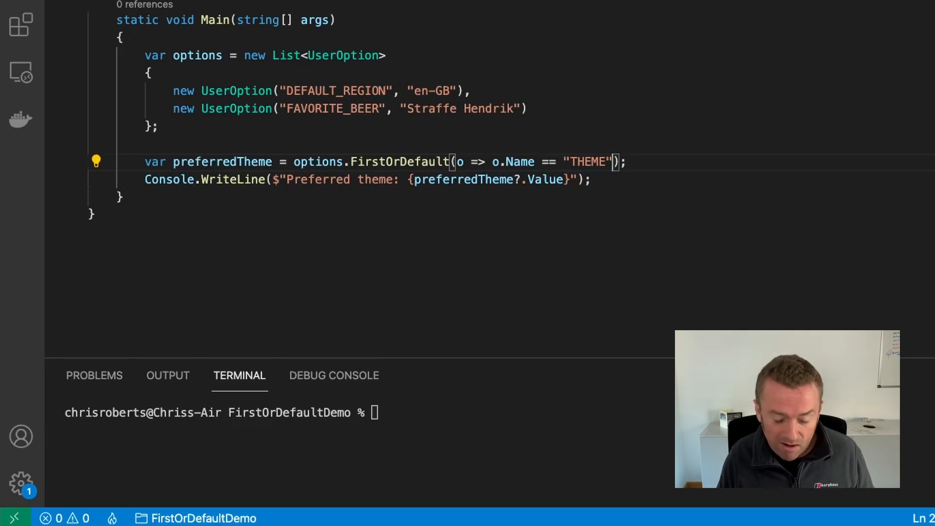
pyautogui.write(',')
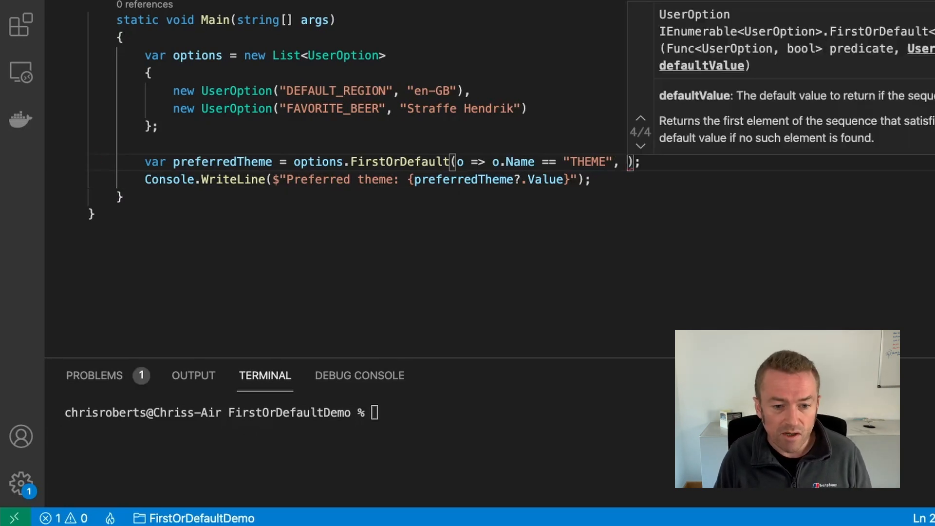
pyautogui.write('new("")')
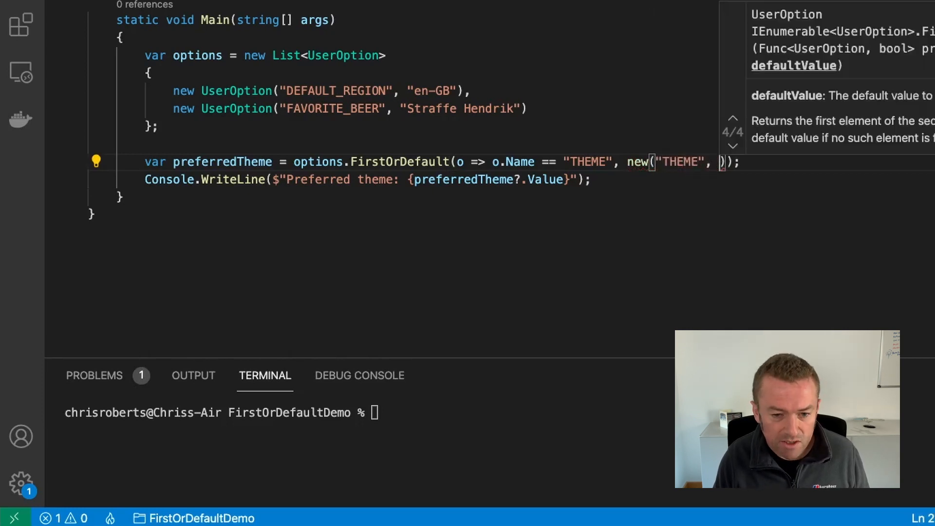
pyautogui.write('"DarkMode"')
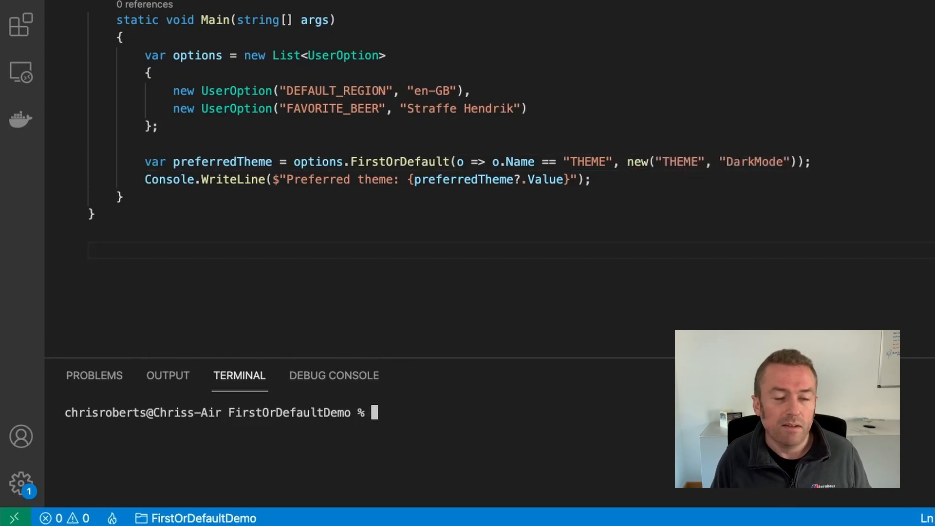
pyautogui.write('dotnet ru')
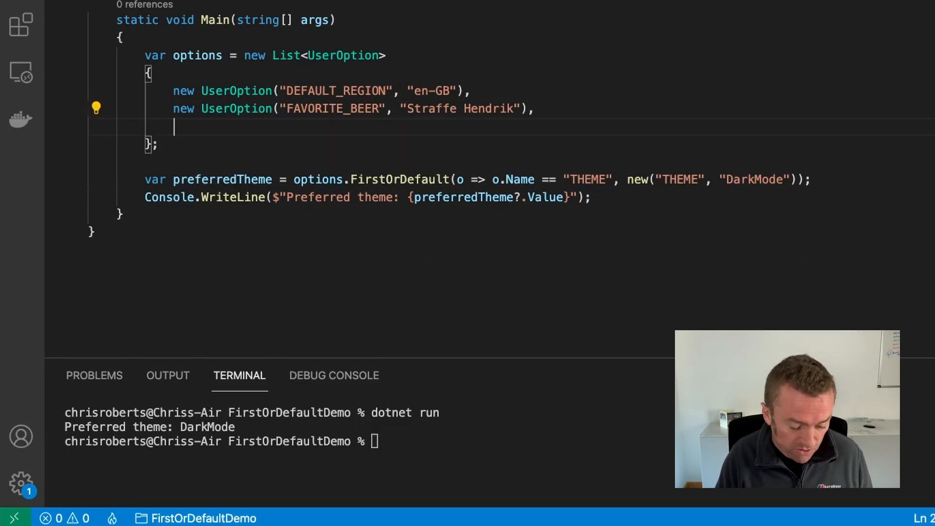
# Add a third entry new UserOption("THEME", "Green") to the options list.
pyautogui.write('new UserOption("THEME",')
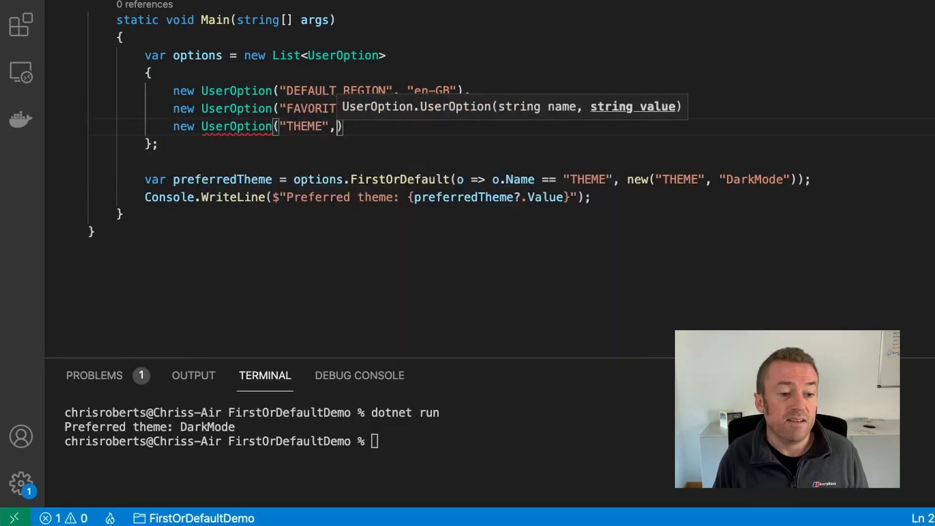
pyautogui.write('"Green"')
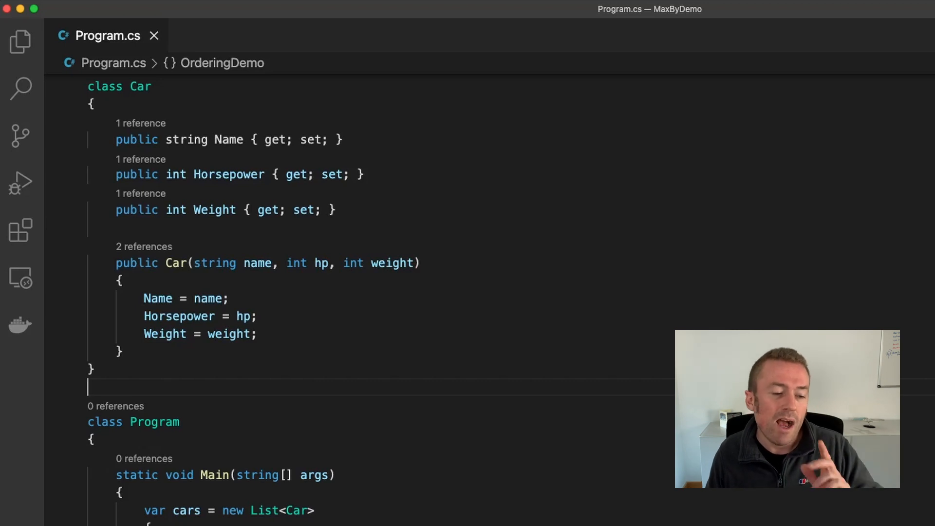
# Scroll down to the MaxByDemo Main method with its two-car list.
pyautogui.scroll(-3)
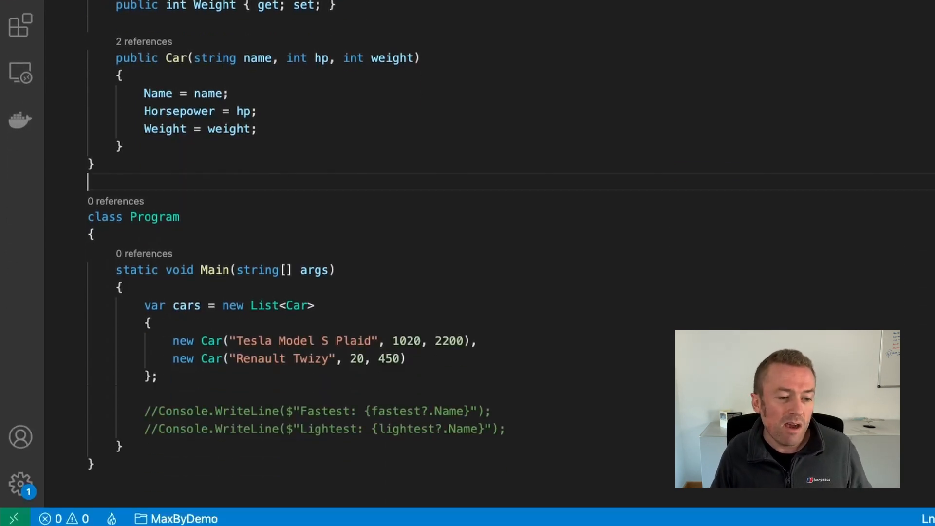
pyautogui.scroll(-3)
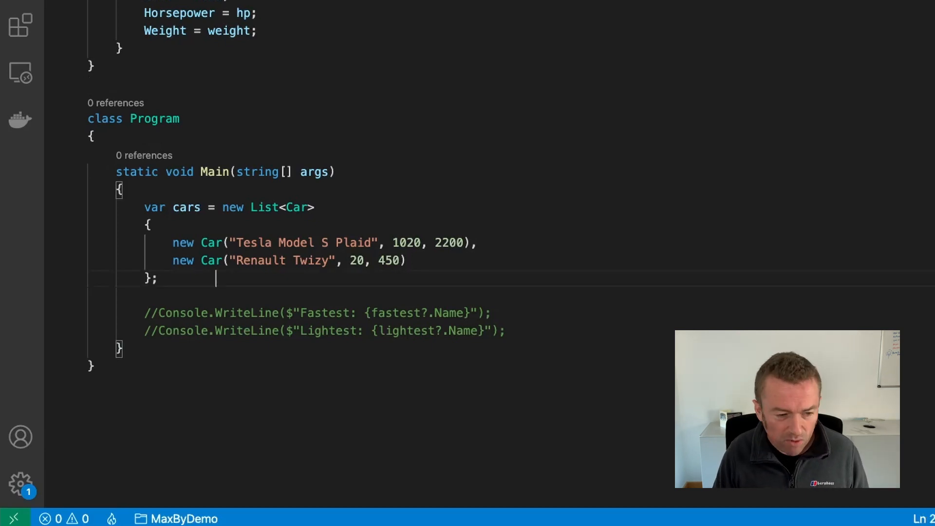
# Add var lightest = cars.MinBy(c => c.Weight) to find the lightest car.
pyautogui.write('var l')
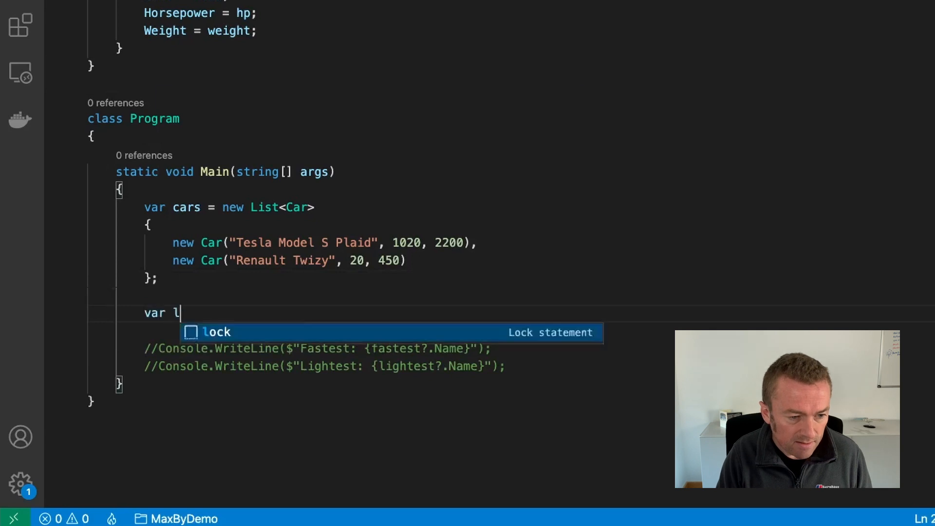
pyautogui.write('ightest = car')
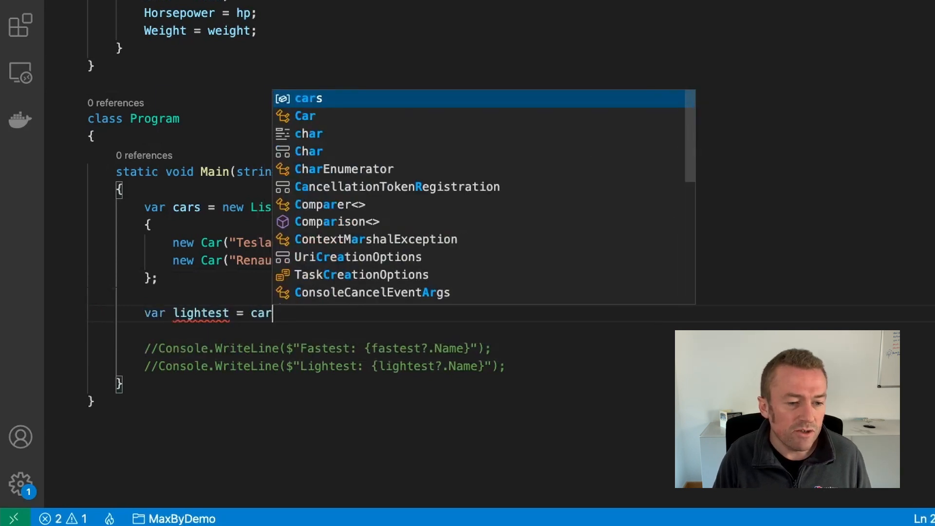
pyautogui.write('.M')
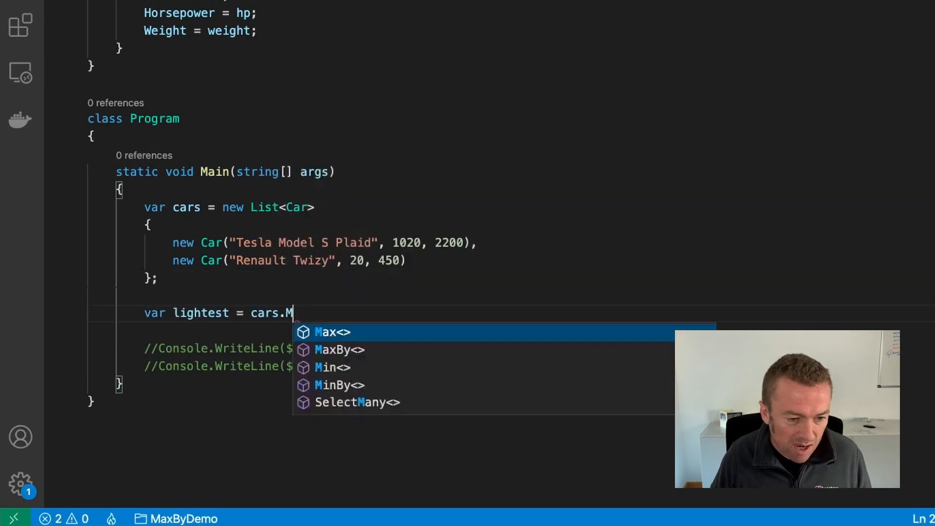
pyautogui.write('inBy(')
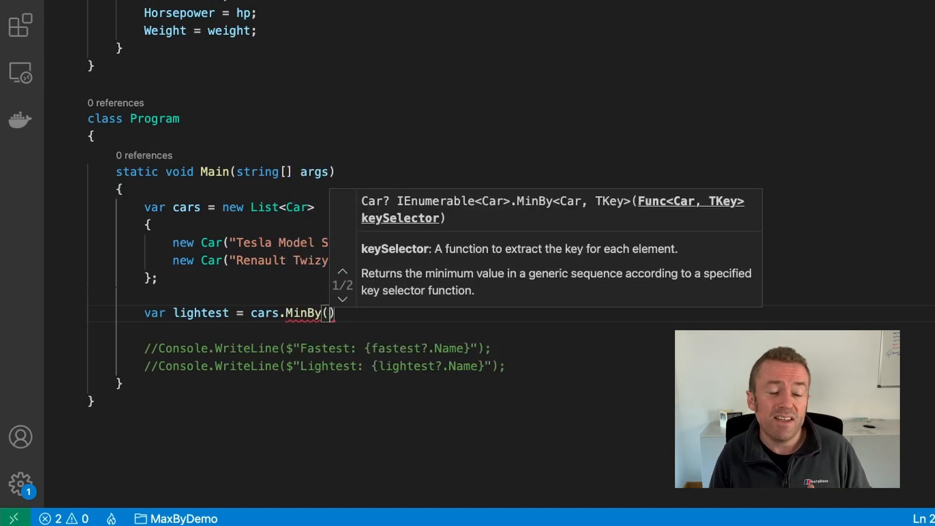
pyautogui.write('c => c.Weight')
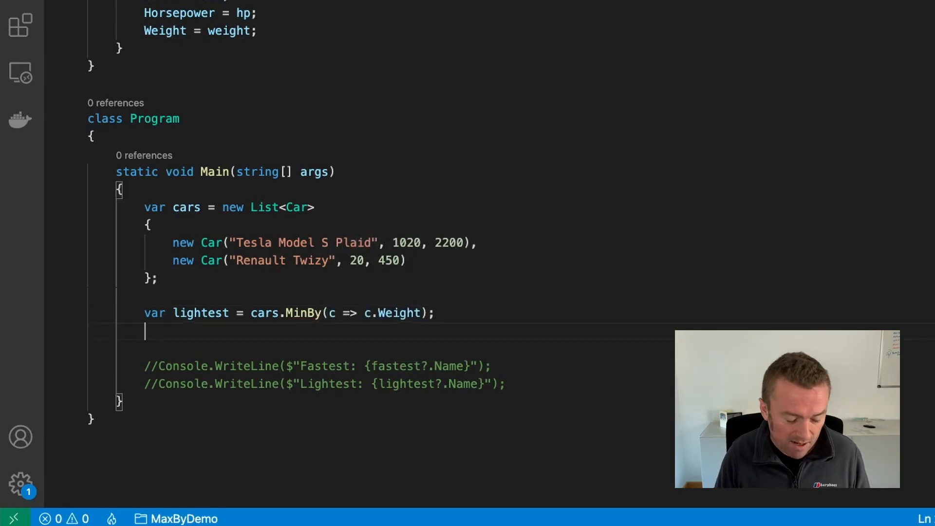
# Add var fastest = cars.MaxBy(c => c.Horsepower) and start dotnet run.
pyautogui.write('var faste')
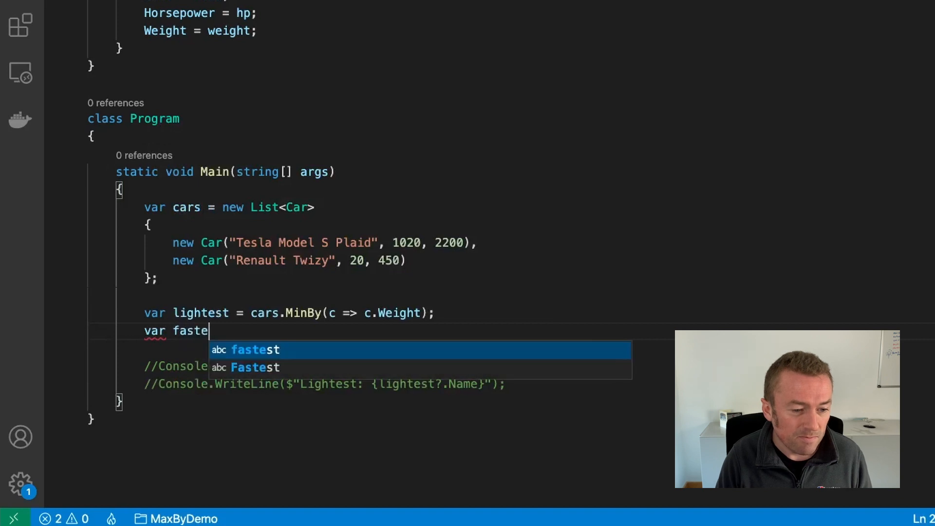
pyautogui.write('st = cars.Ma')
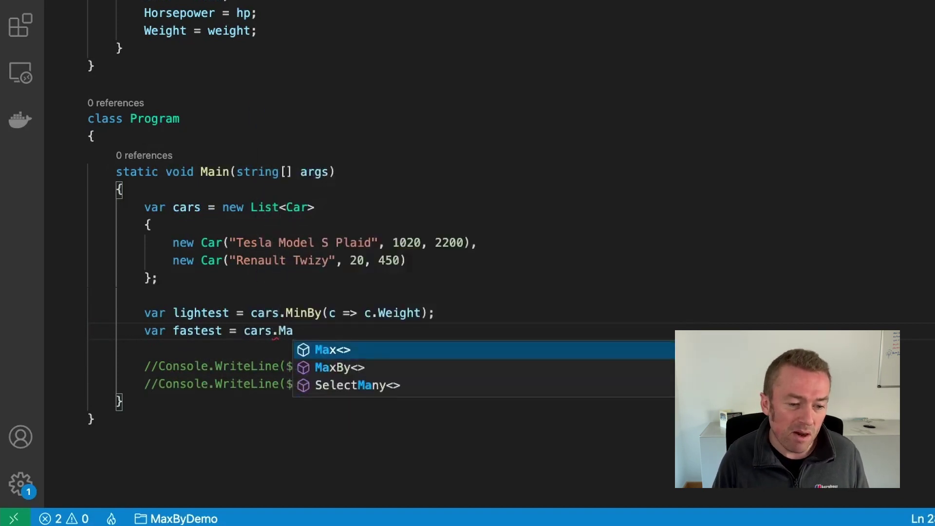
pyautogui.click(339, 367)
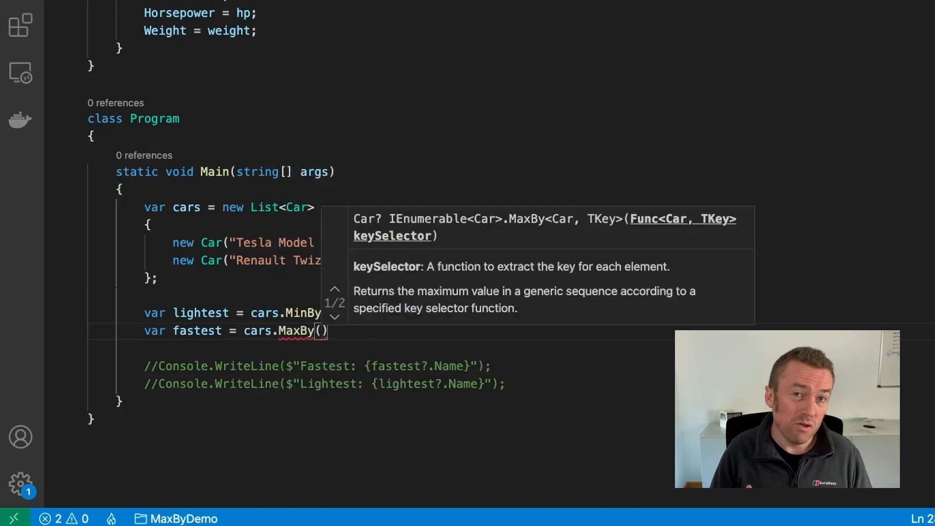
pyautogui.write('c => c.Horsepower')
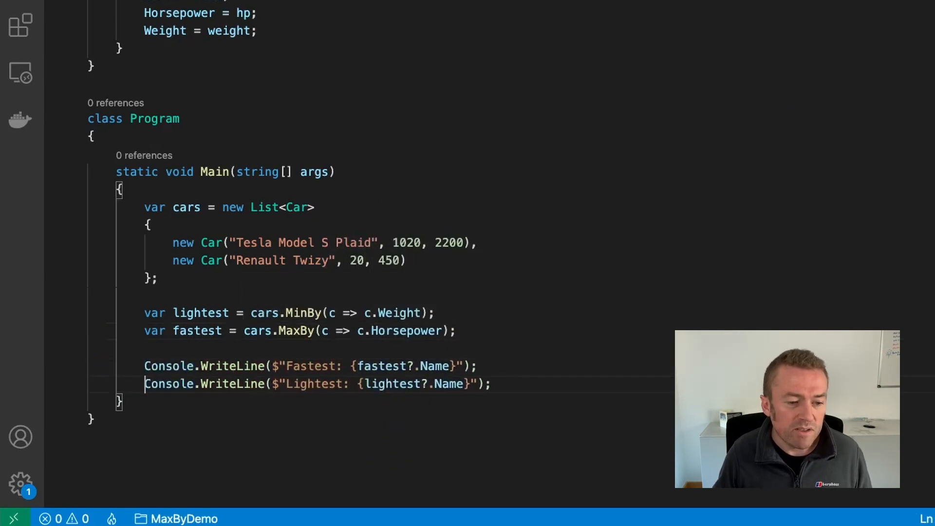
pyautogui.write('dot')
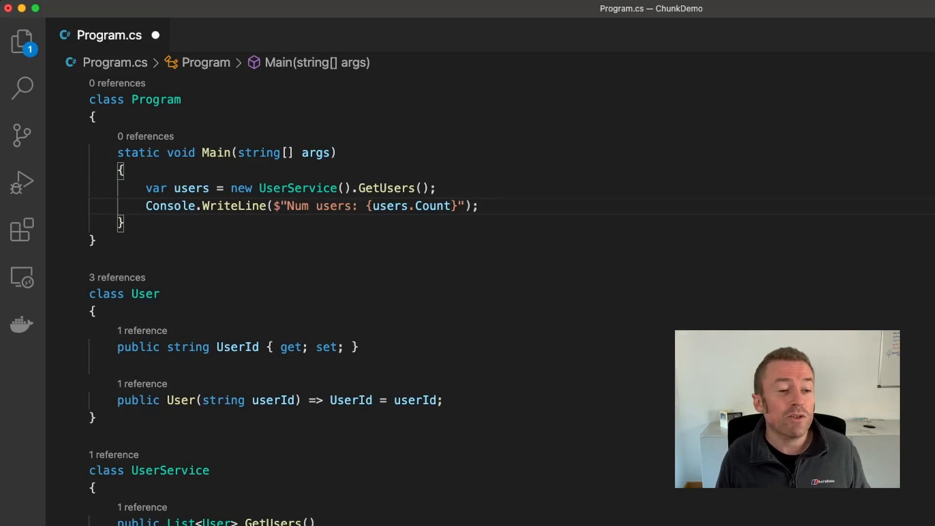
# Add var userChunks = users.Chunk(10); to split users into batches of 10.
pyautogui.write('v')
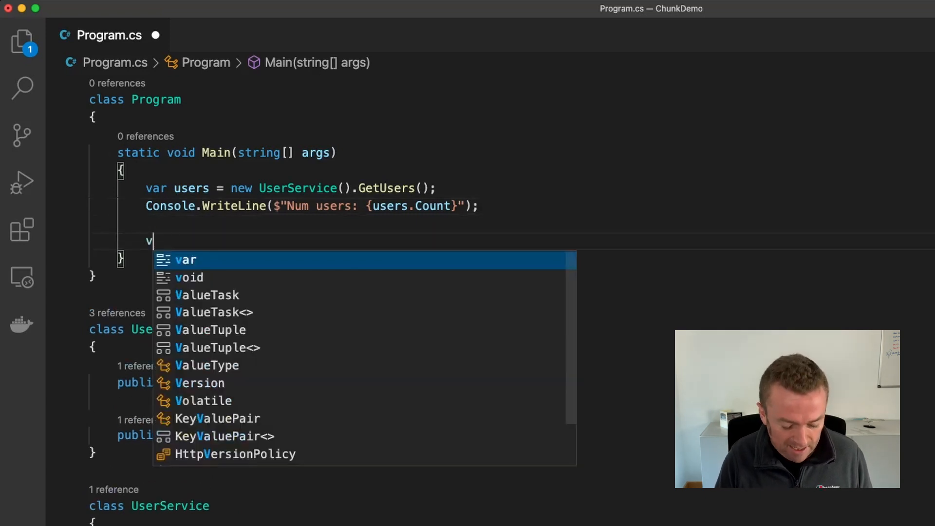
pyautogui.write('ar userChun')
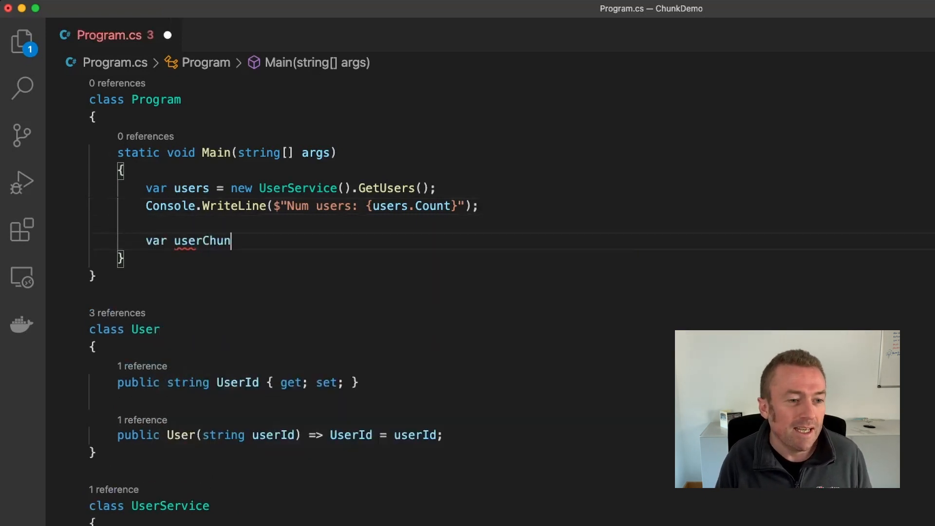
pyautogui.write('ks = users.Chunk')
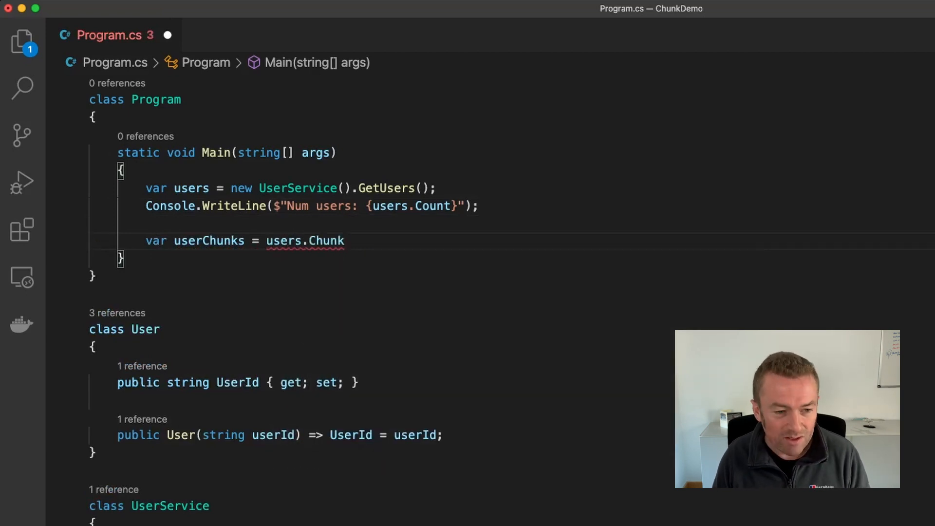
pyautogui.write('()')
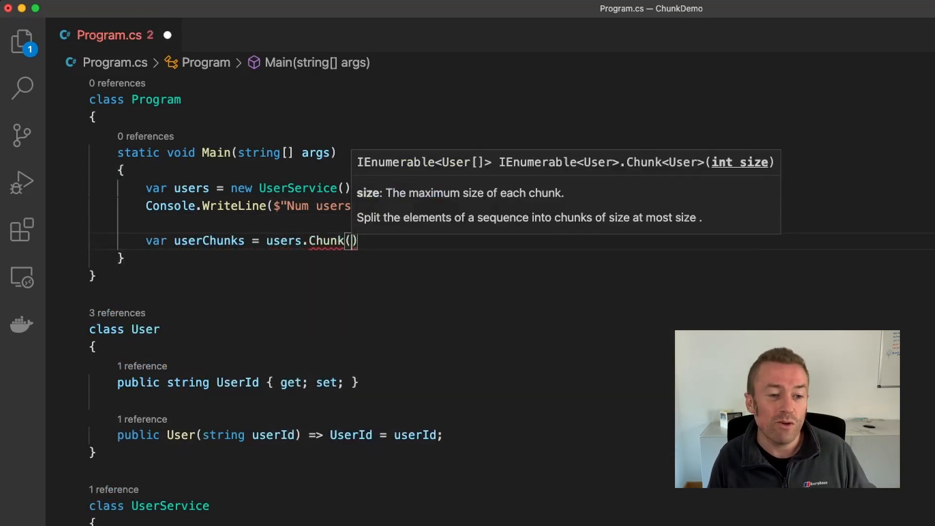
pyautogui.write('1')
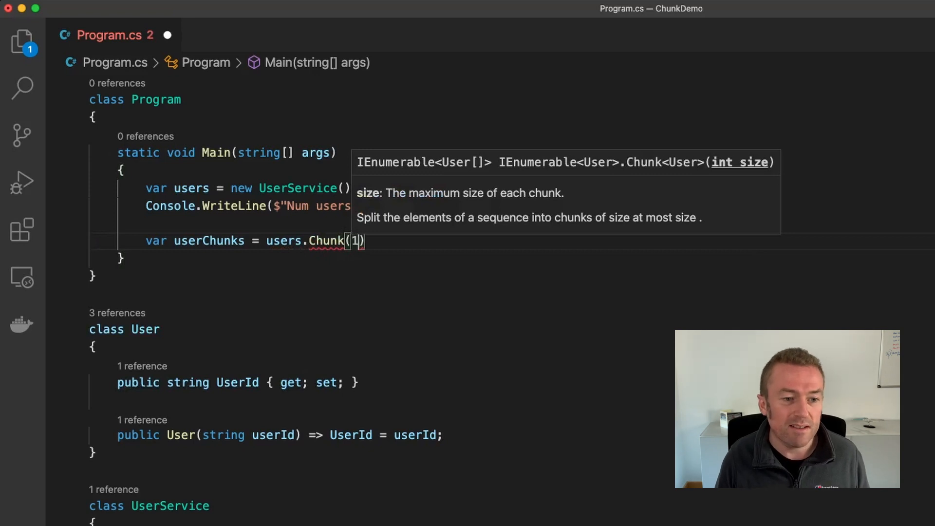
pyautogui.write('0')
pyautogui.write('foreach (var ')
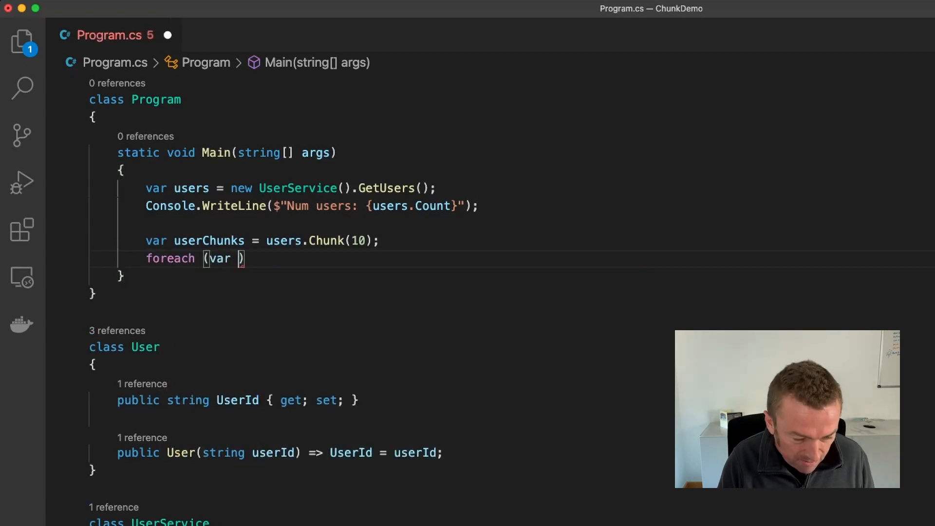
# Loop foreach (var chunk in userChunks) and start printing each chunk's size.
pyautogui.write('chunk in use')
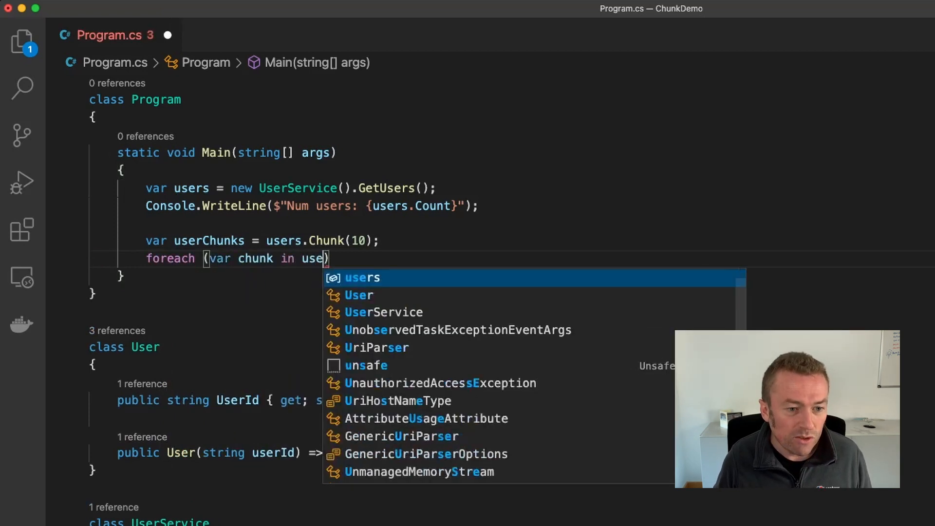
pyautogui.press('Tab')
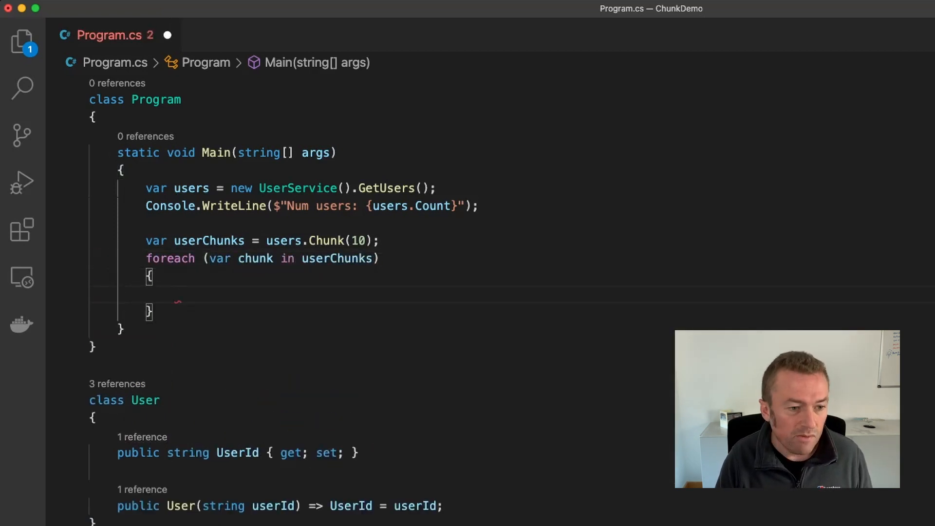
pyautogui.write('Console.W')
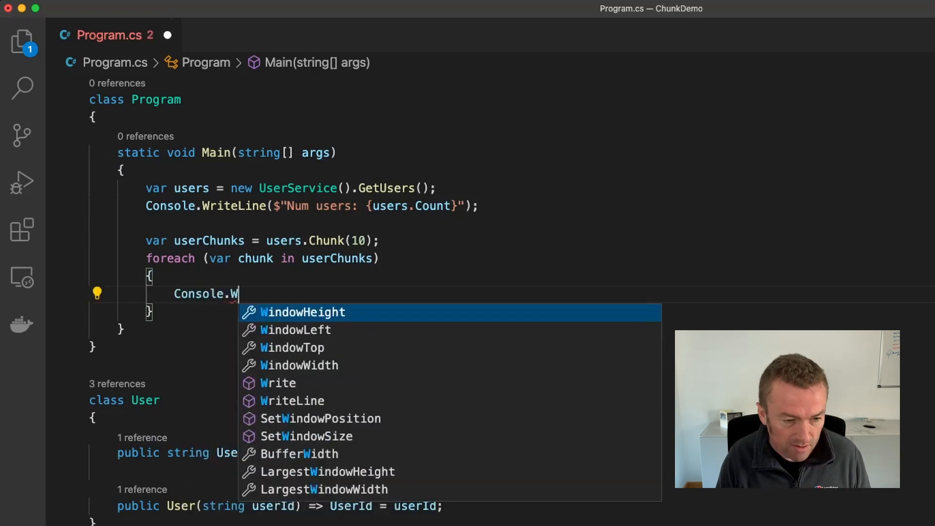
pyautogui.write('riteLine($"Chunk size is {chunk.Count()}");')
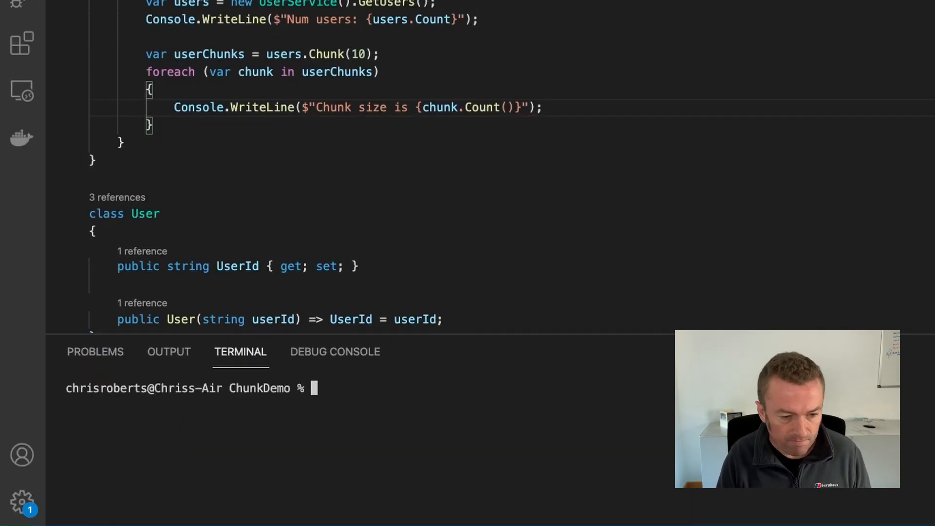
# Run dotnet run in the ChunkDemo terminal to print the chunk sizes.
pyautogui.write('dotnet run')
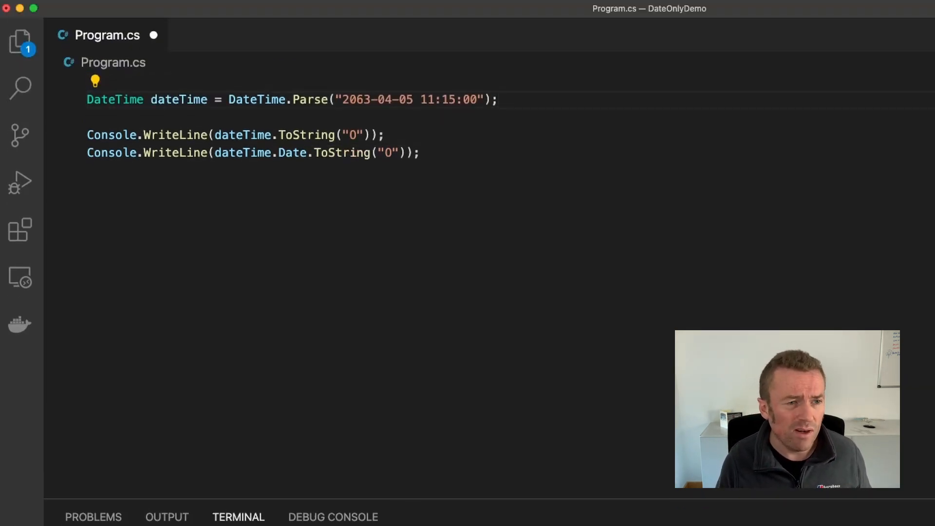
# Build DateOnly date and TimeOnly time via FromDateTime(dateTime) and print date.ToString("O").
pyautogui.write('DateOnly date =')
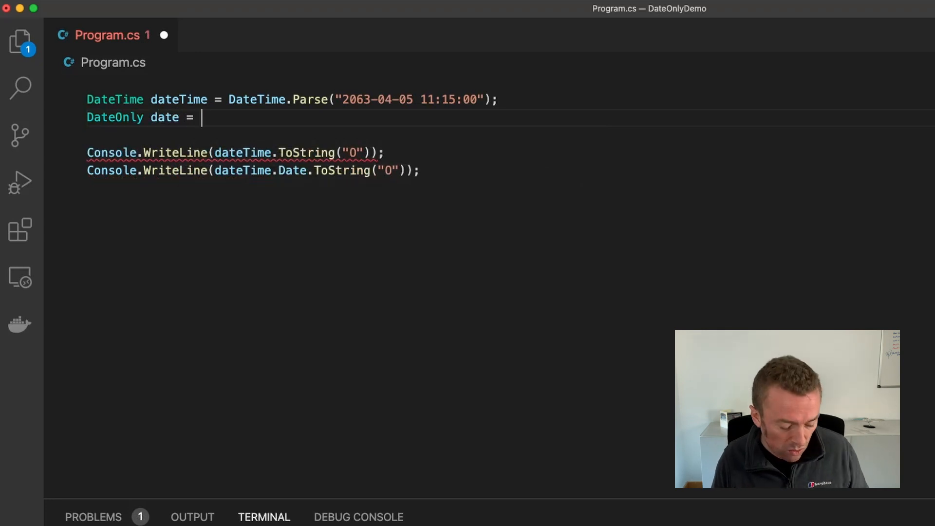
pyautogui.write('DateOnly')
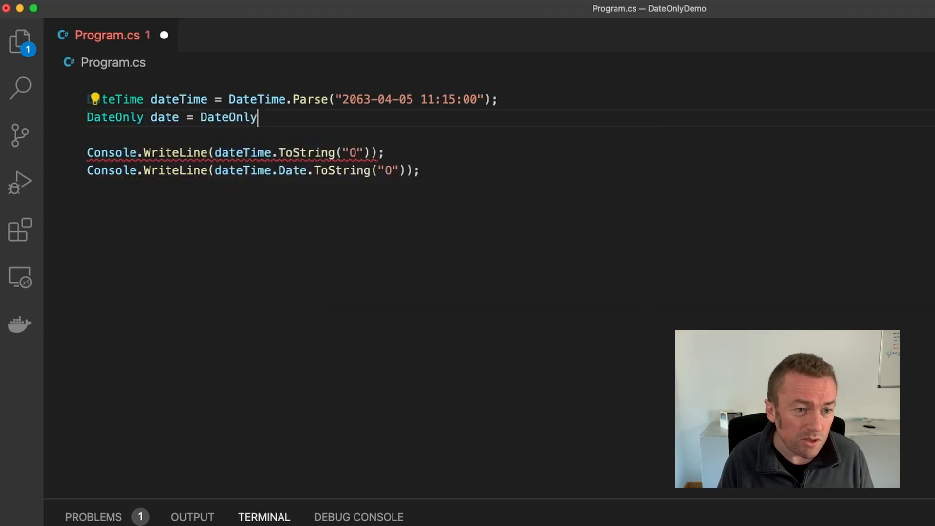
pyautogui.write('.FromDateTime')
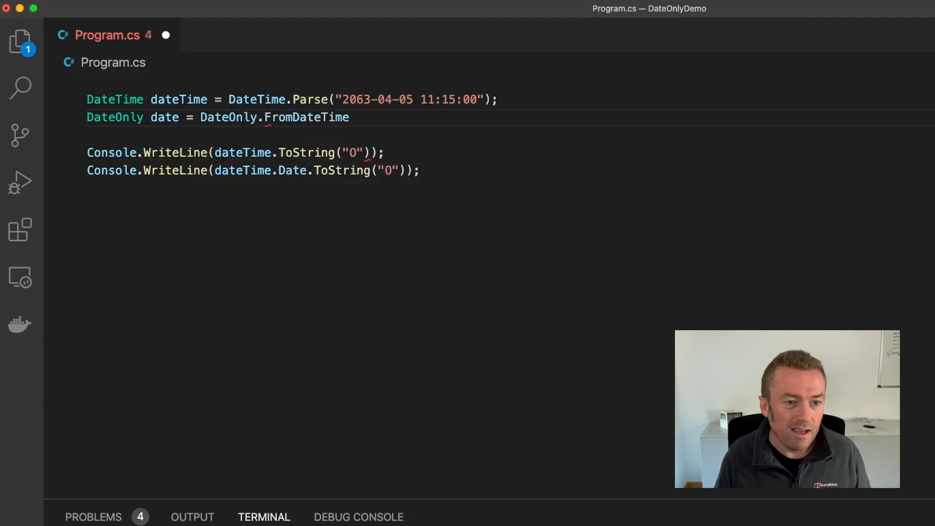
pyautogui.write('(dateTime);')
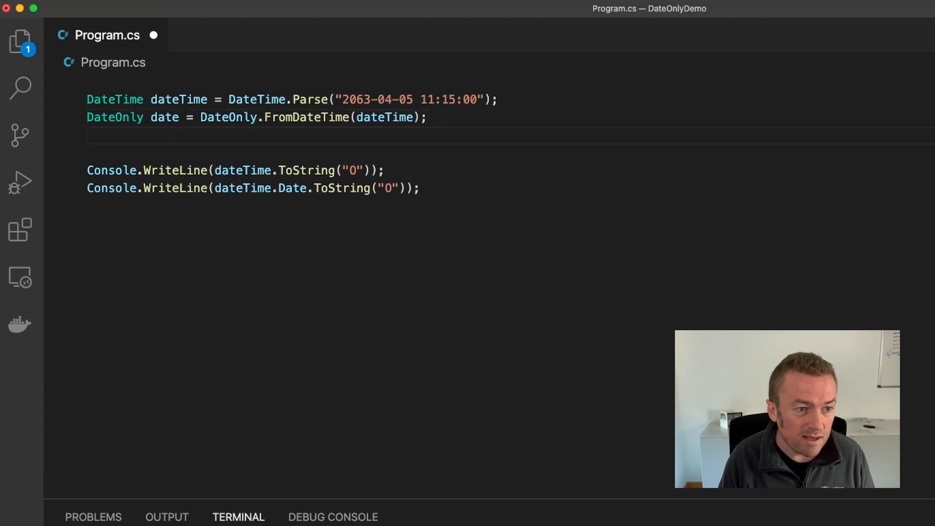
pyautogui.write('TimeOnly time = TimeOnly.FromDateTime(')
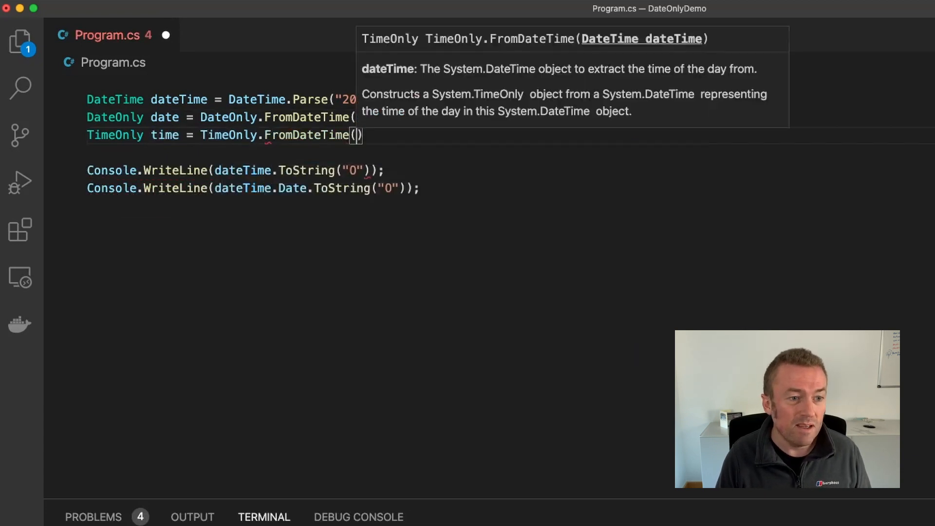
pyautogui.write('dateTime')
pyautogui.click(295, 206)
pyautogui.write('C')
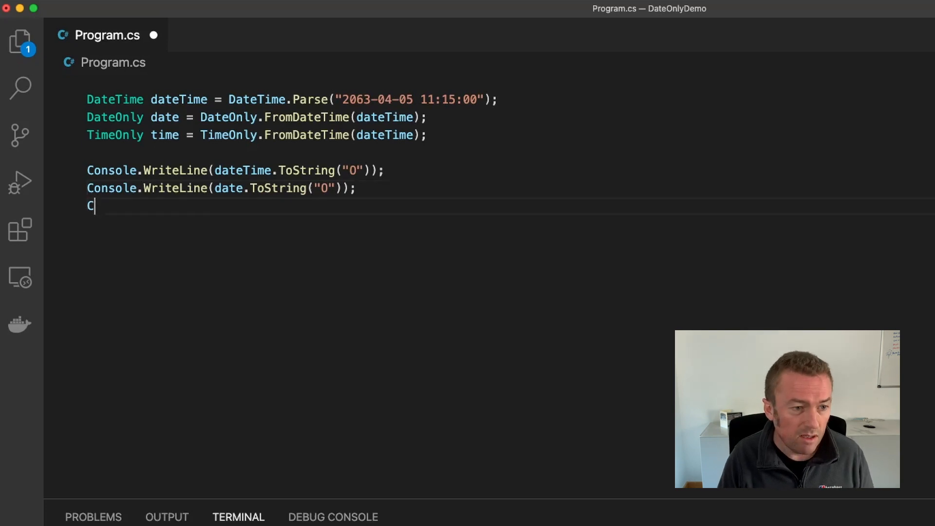
# Finish the Console.WriteLine for time and run DateOnlyDemo with dotnet run.
pyautogui.write('onsole.WriteLine(time.ToString());')
pyautogui.write('dotnet run')
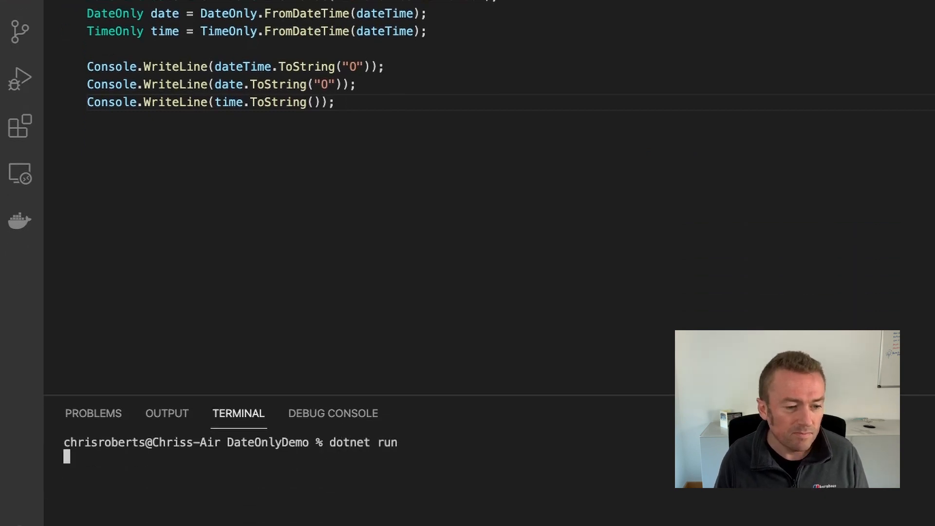
pyautogui.press('Enter')
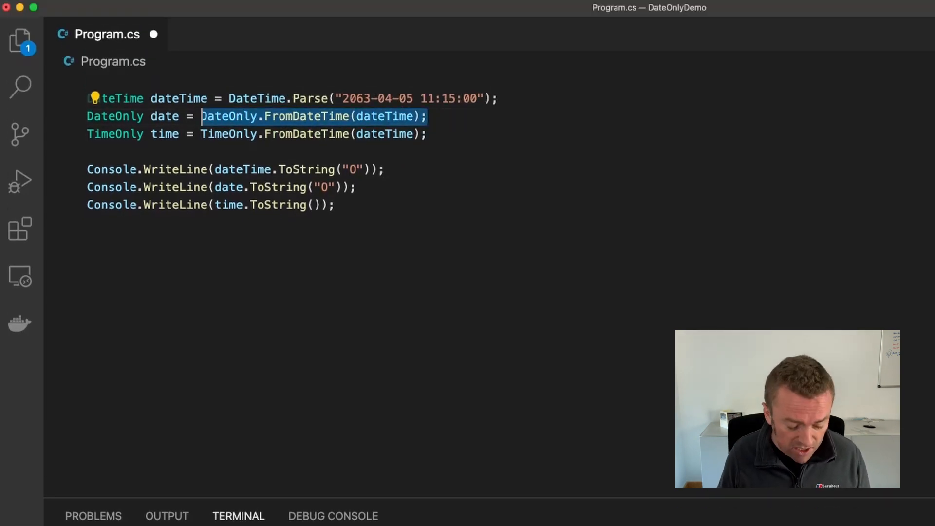
# Build date directly as new DateOnly(2021, 10, 21).
pyautogui.write('new DateOnly(')
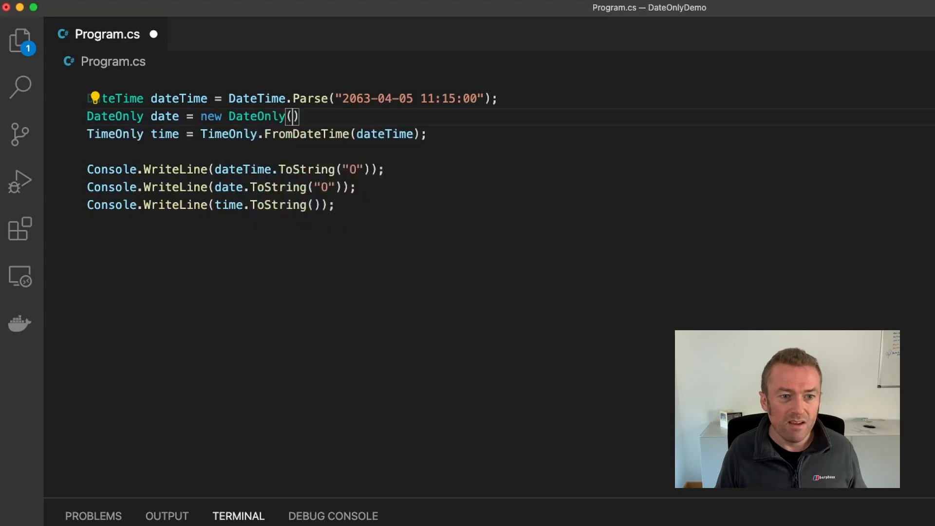
pyautogui.write('2')
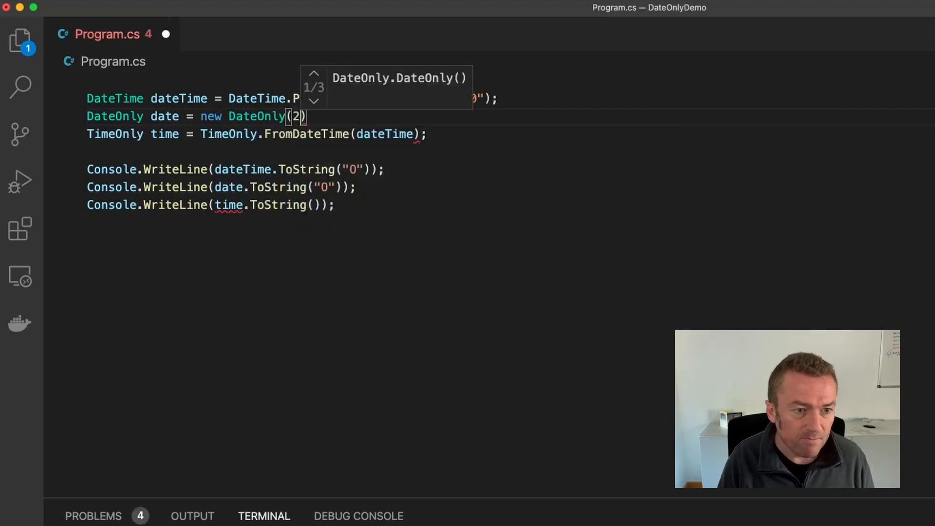
pyautogui.write('021, 10')
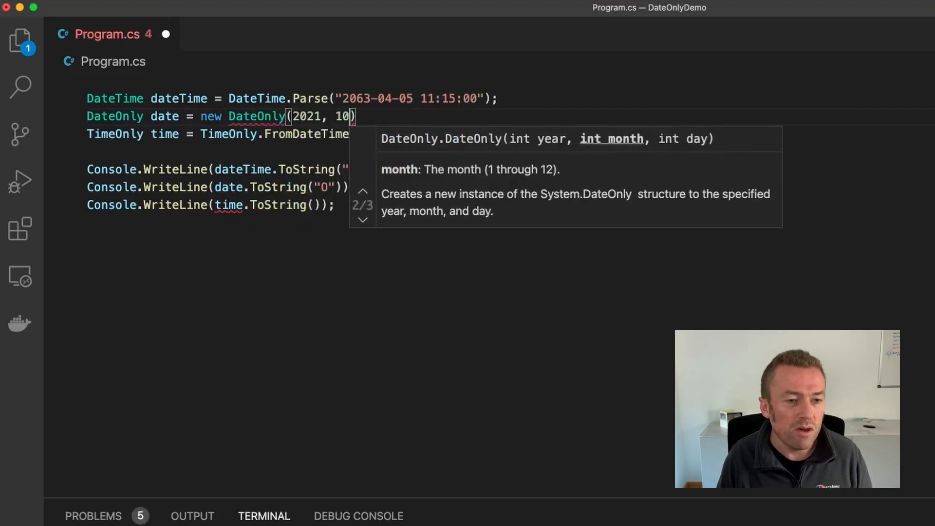
pyautogui.write(', 21);')
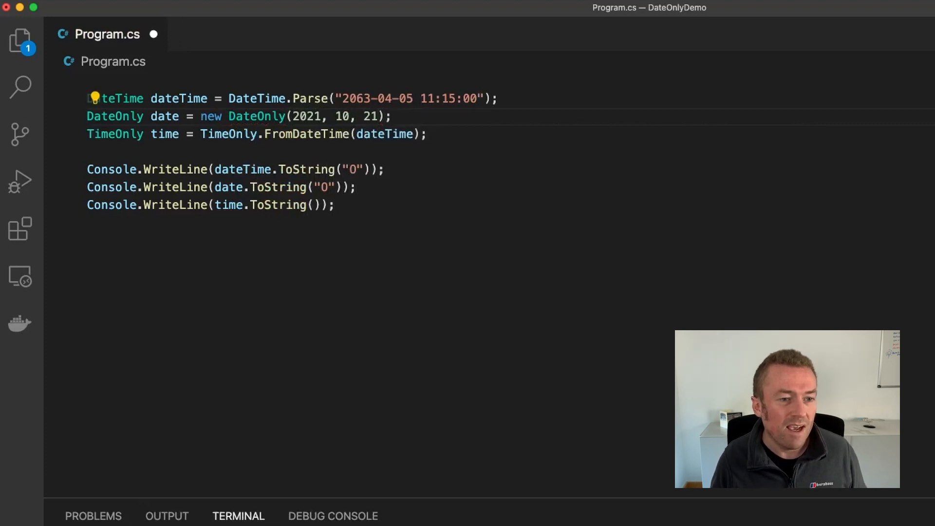
# Replace TimeOnly.FromDateTime with new TimeOnly(14, 56), then select the DateOnly expression.
pyautogui.moveTo(204, 133); pyautogui.dragTo(425, 133)
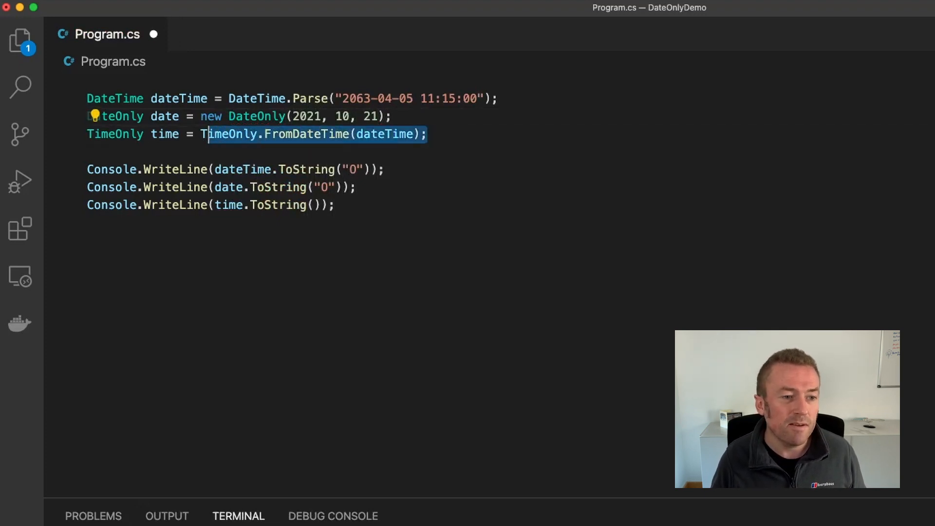
pyautogui.write('new TimeOnly')
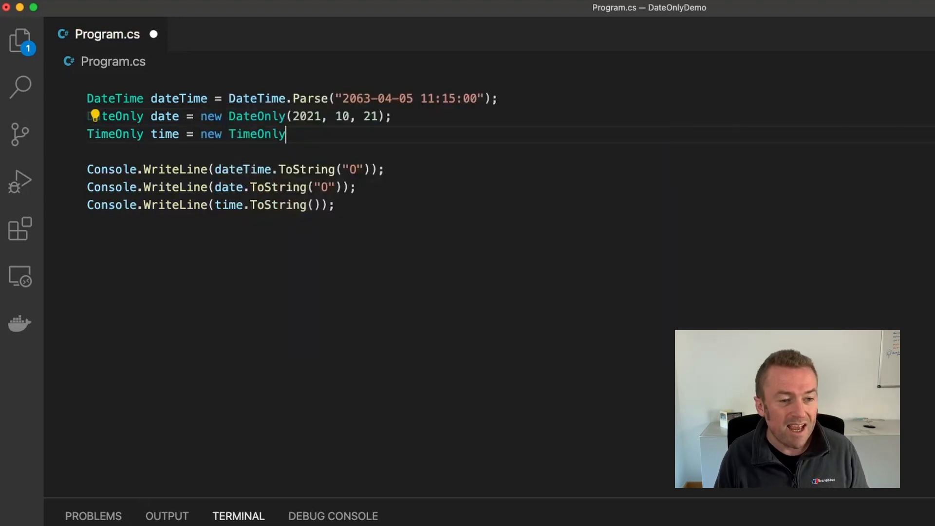
pyautogui.write('()')
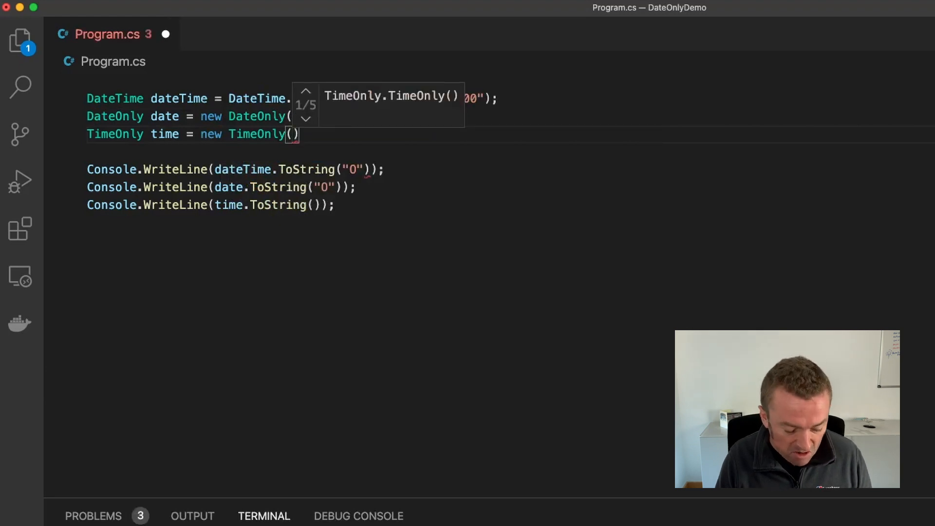
pyautogui.write('14, 56')
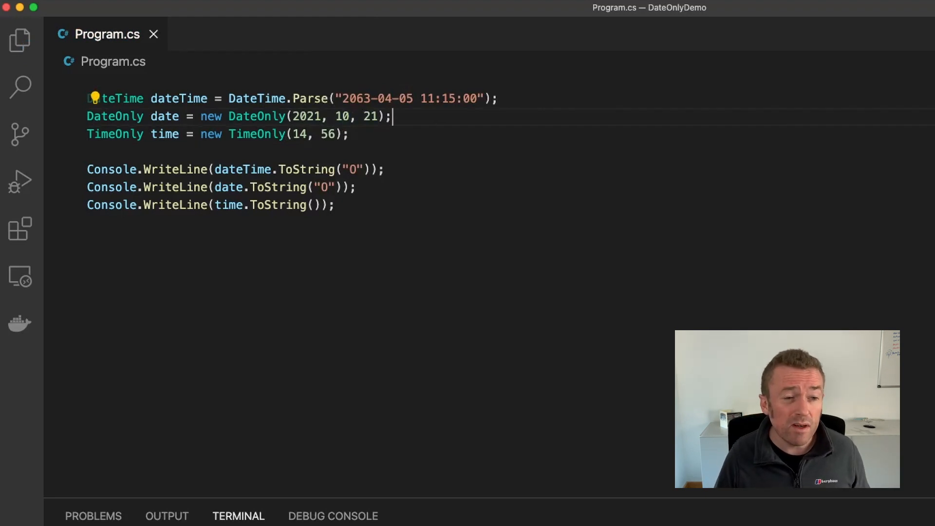
pyautogui.moveTo(202, 115); pyautogui.dragTo(391, 115)
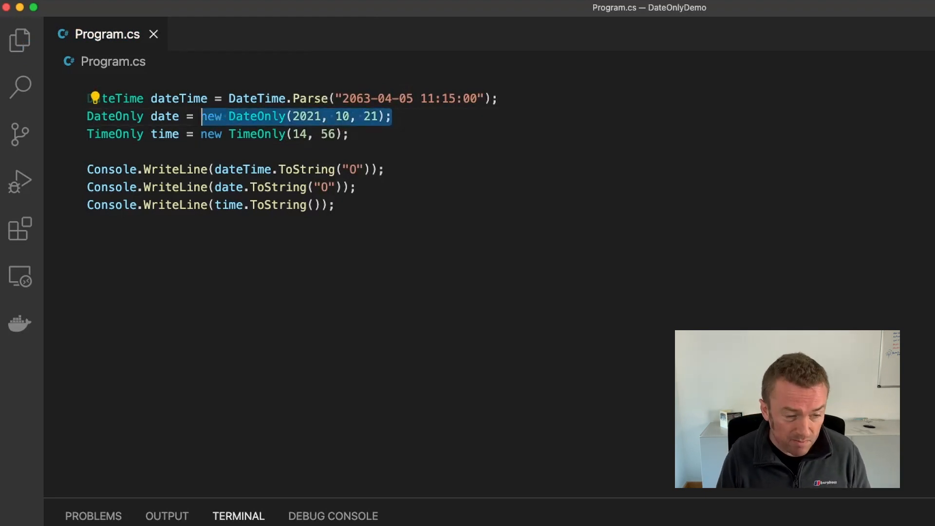
# Parse date from "2022-11-05" with DateOnly.Parse and time from "23:56" with TimeOnly.Parse.
pyautogui.write('DateOnly.Parse')
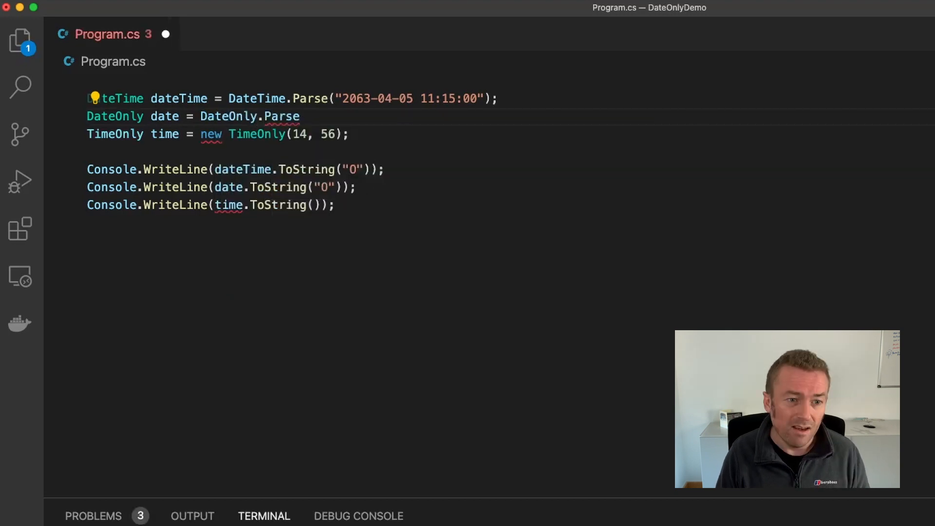
pyautogui.write('("202"')
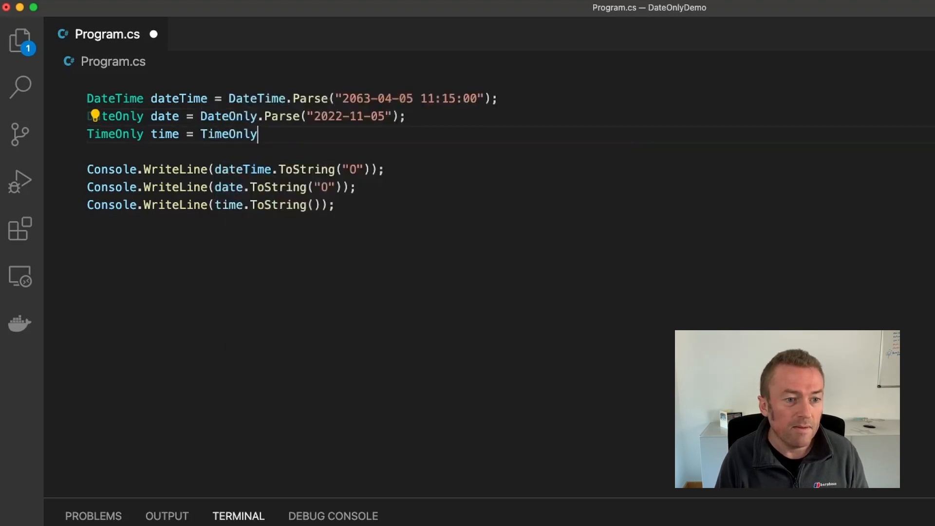
pyautogui.write('.Parse("23:56");')
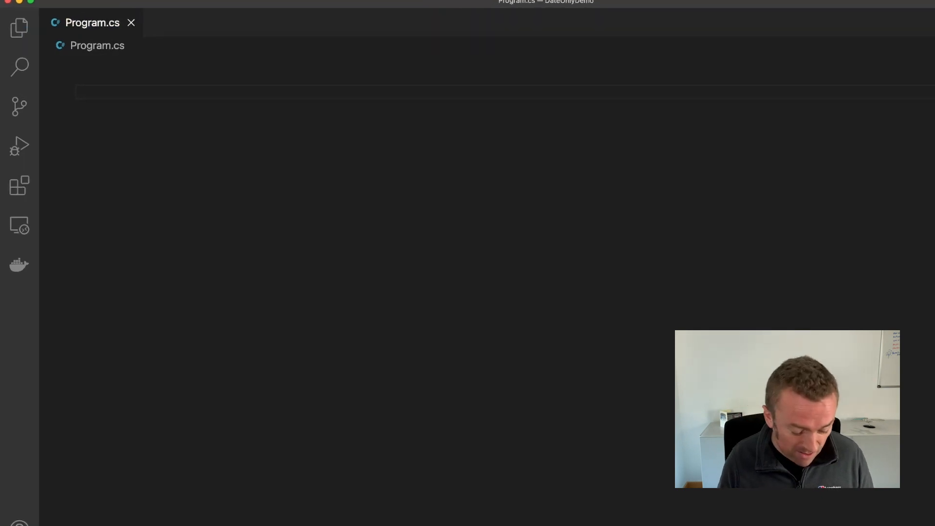
# Create a 500 ms PeriodicTimer and a WaitForNextTickAsync loop that begins a "Timer tick at" WriteLine.
pyautogui.write('var timer = new PeriodicTimer')
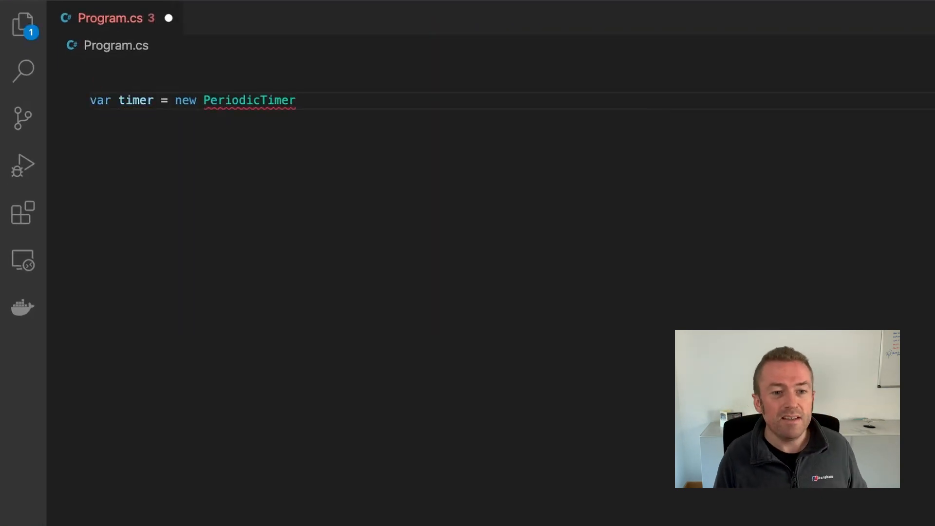
pyautogui.write('()')
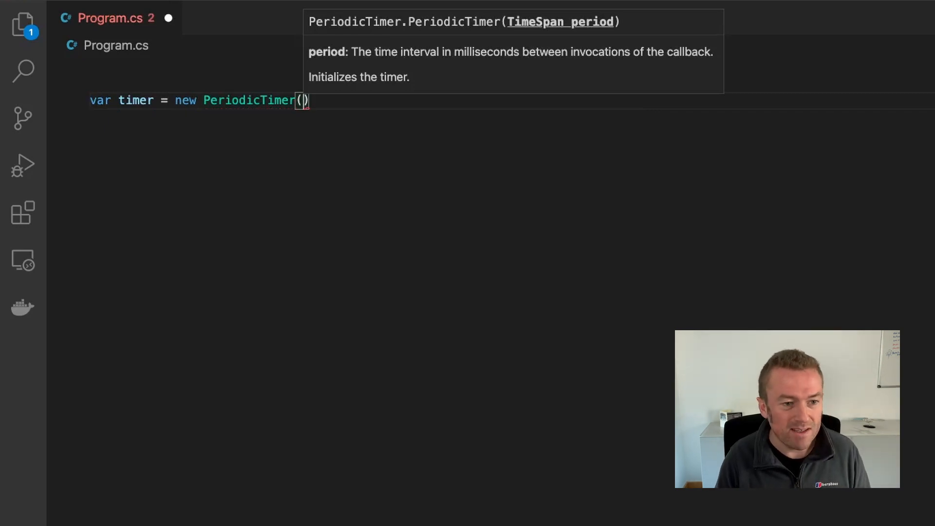
pyautogui.write('TimeSpan.FromMilliseconds(500')
pyautogui.write('while (await timer.WaitForNextTickAsync()) {}')
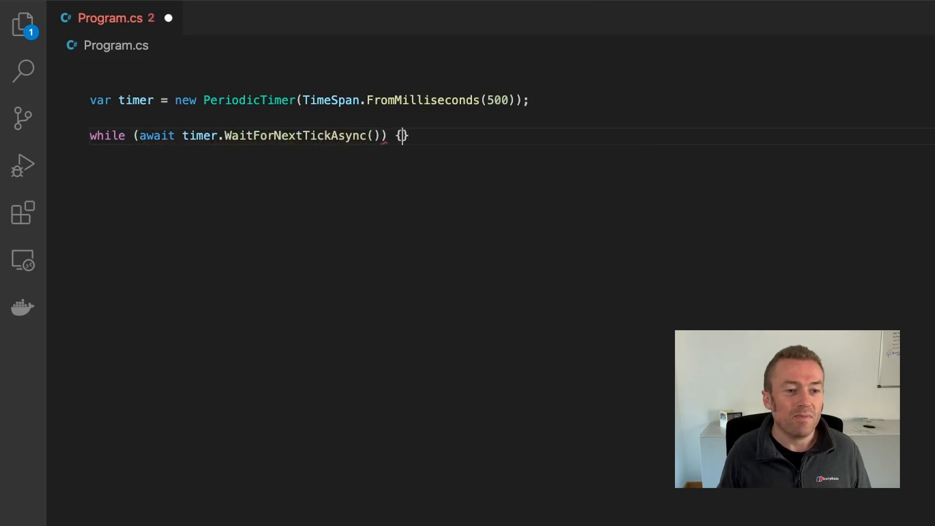
pyautogui.press('Enter')
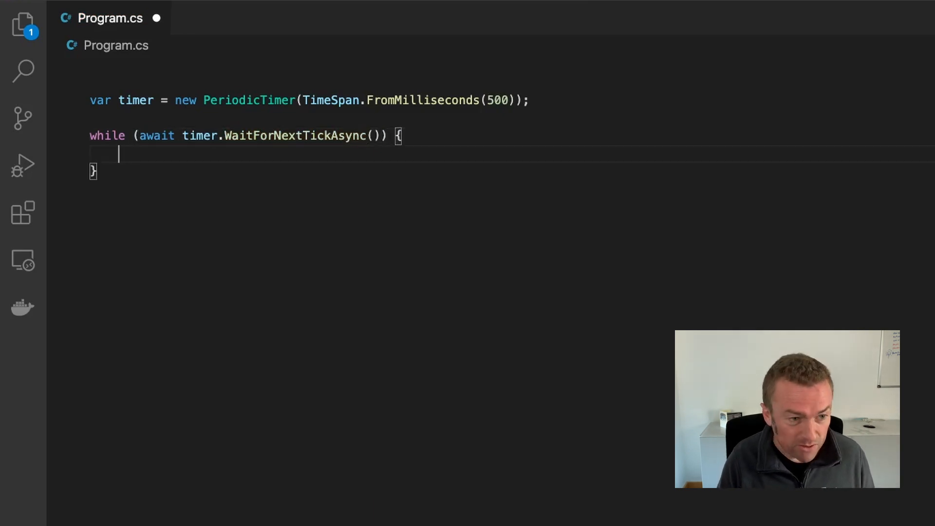
pyautogui.write('Console.WriteLine($"Timer tick at {')
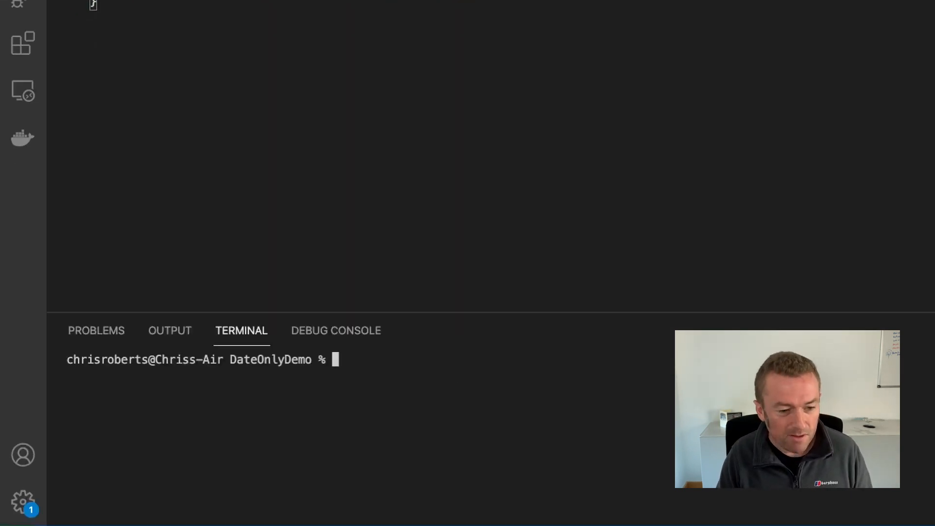
# Run the PeriodicTimer program from the terminal with dotnet run.
pyautogui.write('dotnet run')
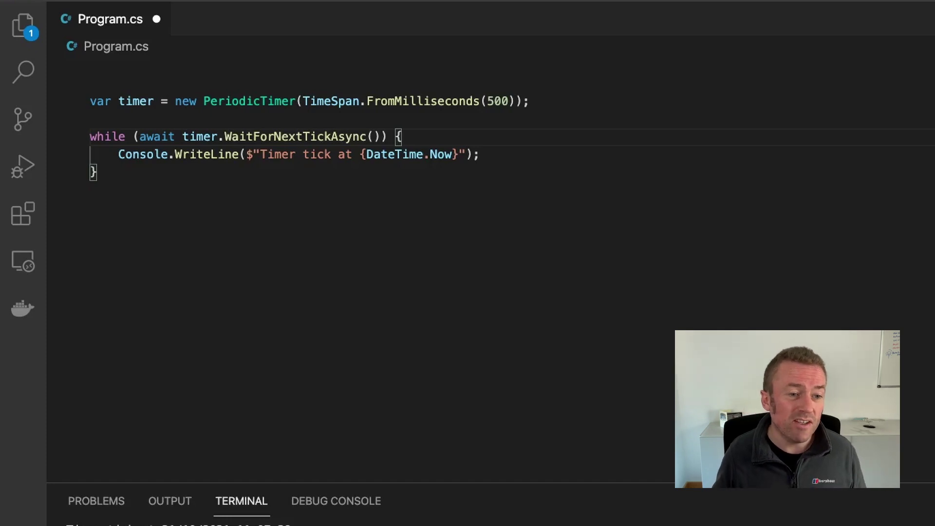
# Pass CancellationToken.None to WaitForNextTickAsync via IntelliSense completion.
pyautogui.write('CancellationToken.')
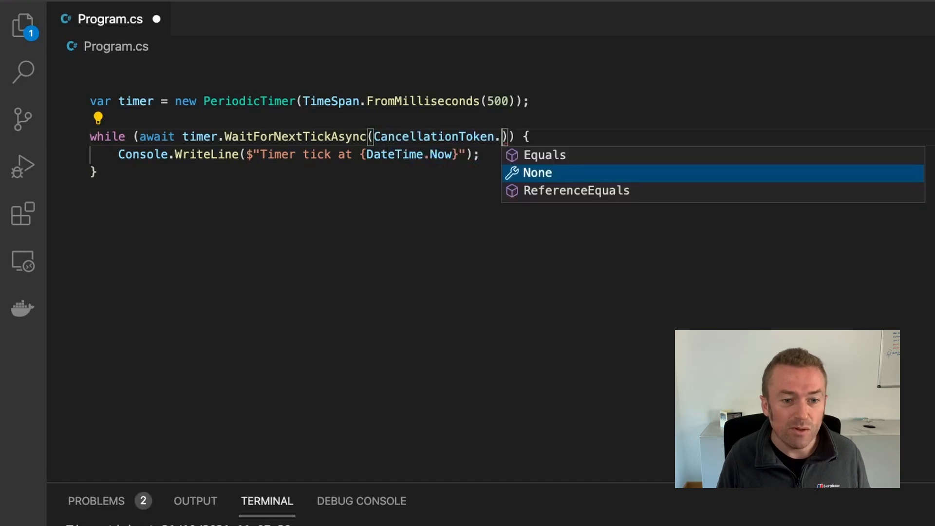
pyautogui.click(538, 173)
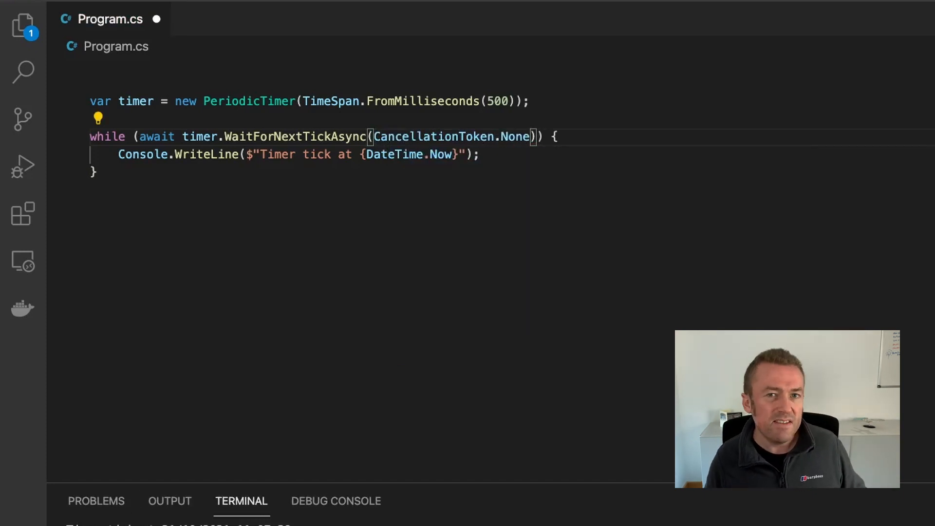